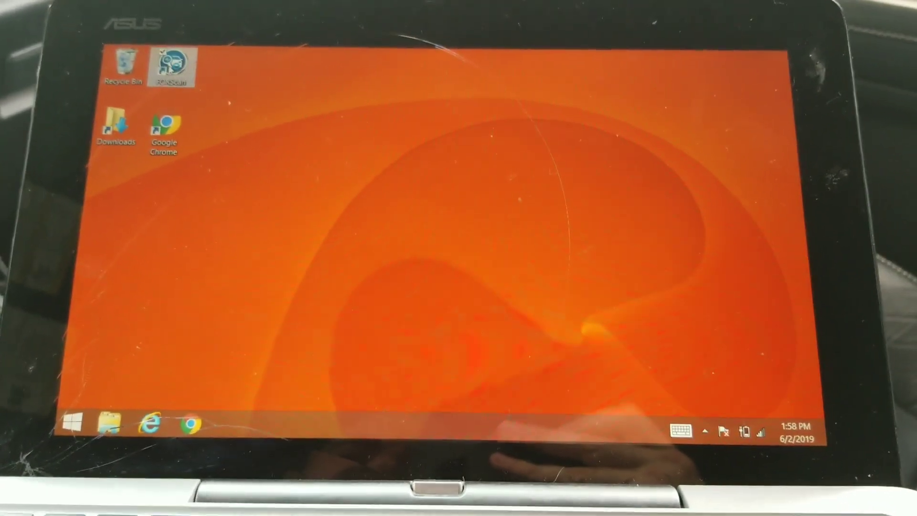
# Launch FORScan, accept both warnings, and connect to the 2015 F-150 using its recorded profile with the MS CAN switch confirmed.
pyautogui.doubleClick(170, 63)
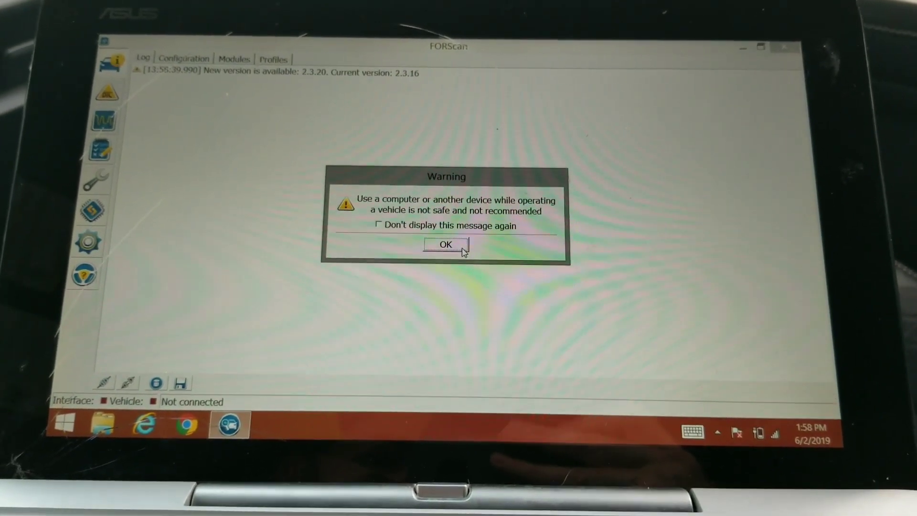
pyautogui.click(446, 245)
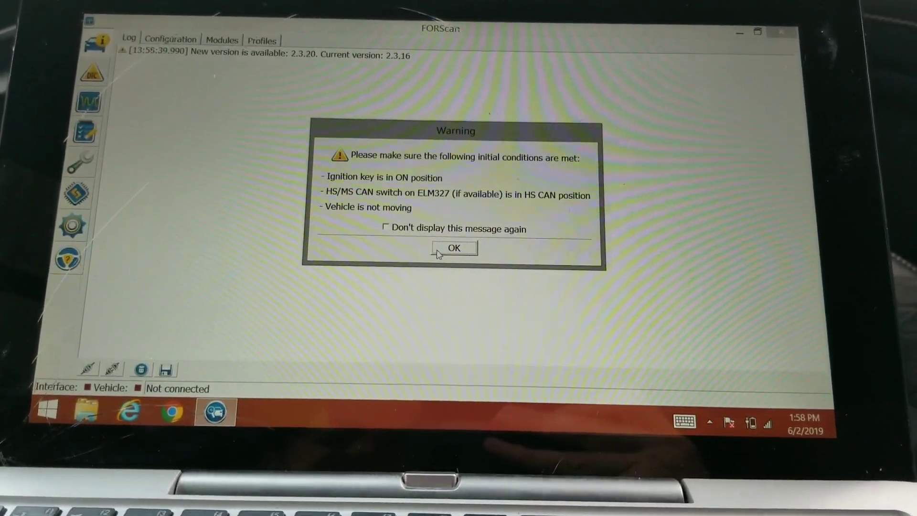
pyautogui.click(453, 247)
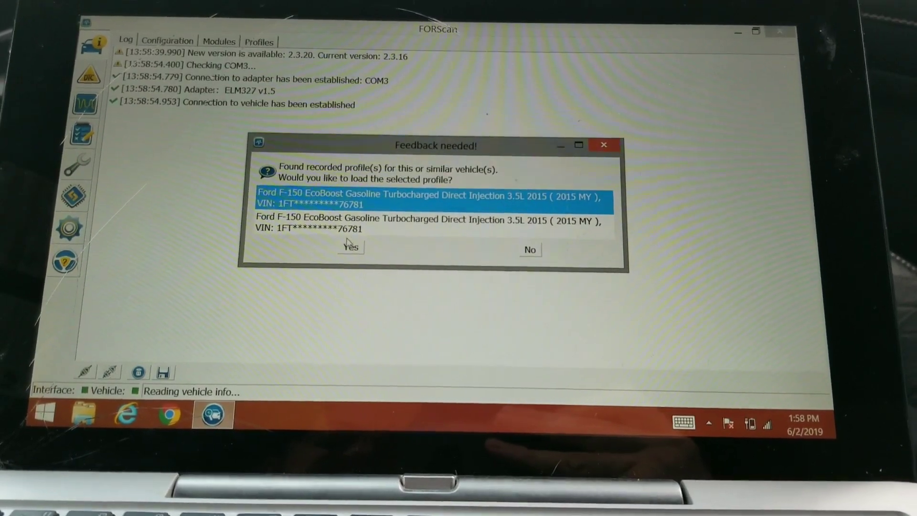
pyautogui.click(349, 249)
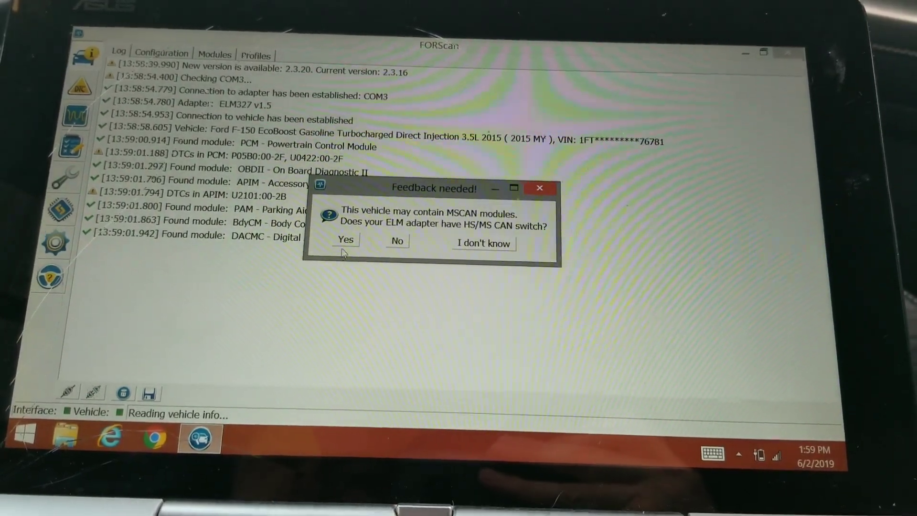
pyautogui.click(344, 240)
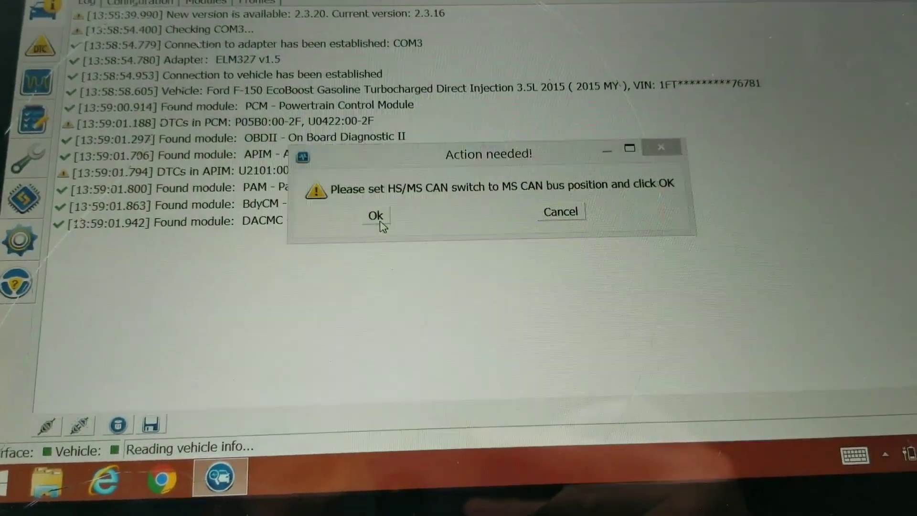
pyautogui.click(375, 216)
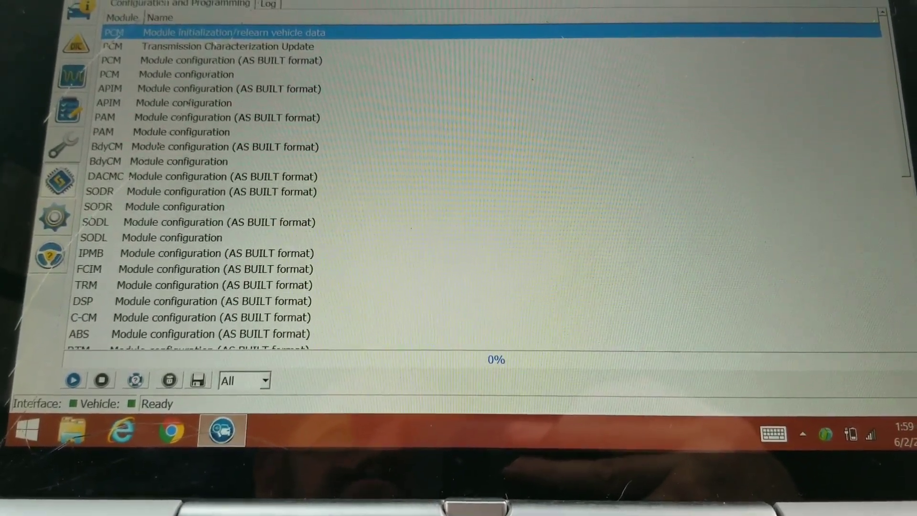
# Run the IPC Module configuration (AS BUILT format) procedure from the Configuration and Programming list.
pyautogui.scroll(-3)
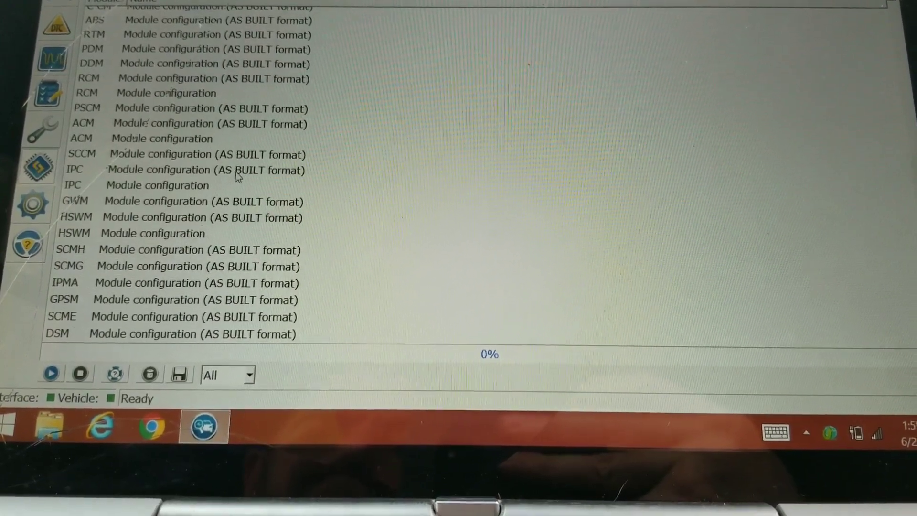
pyautogui.click(205, 170)
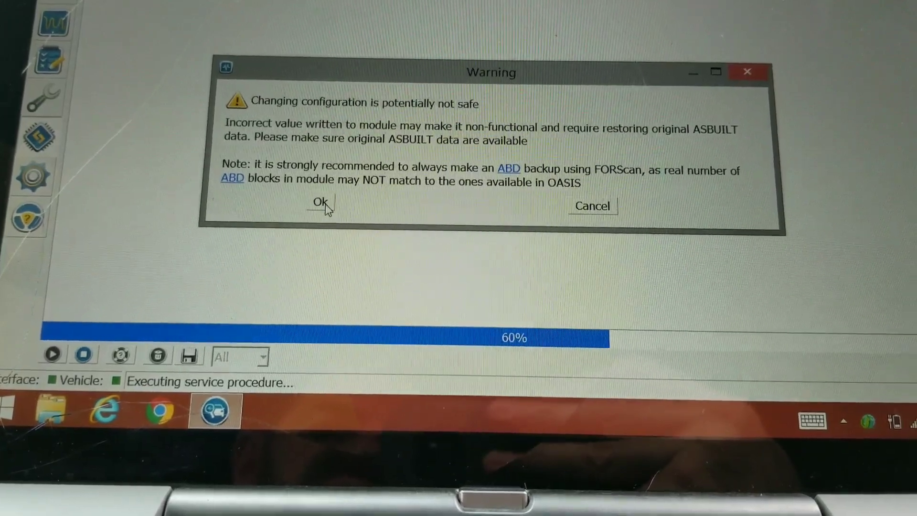
# Accept the safety warning, set the first value of block 720-04-01 to E4C1 and write it despite the checksum warning.
pyautogui.click(320, 201)
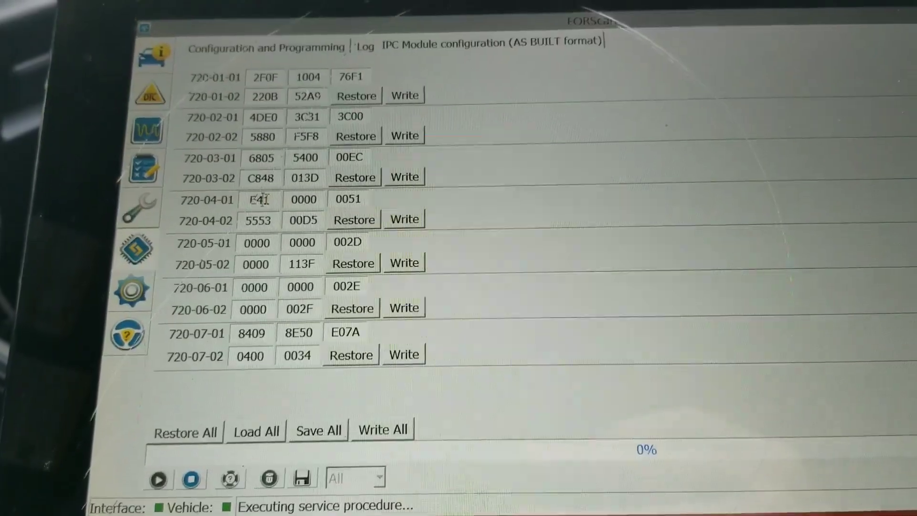
pyautogui.doubleClick(304, 199)
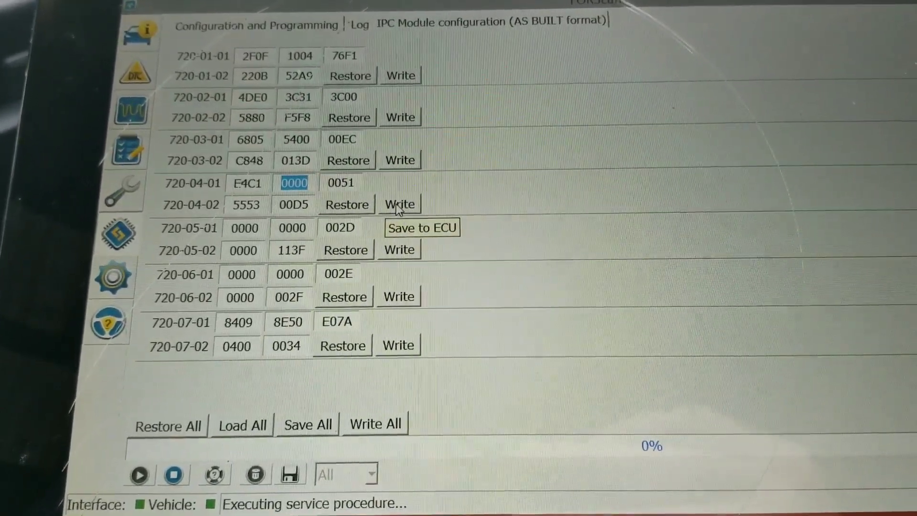
pyautogui.click(399, 204)
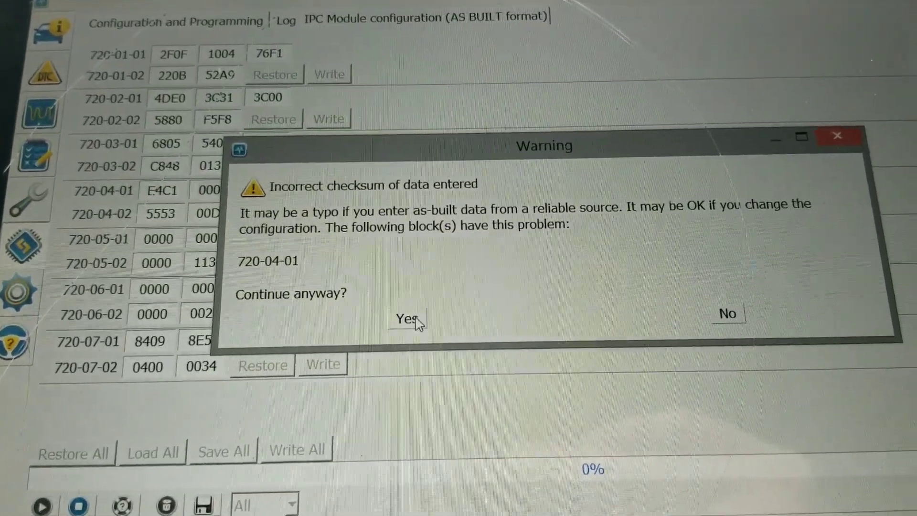
pyautogui.click(407, 319)
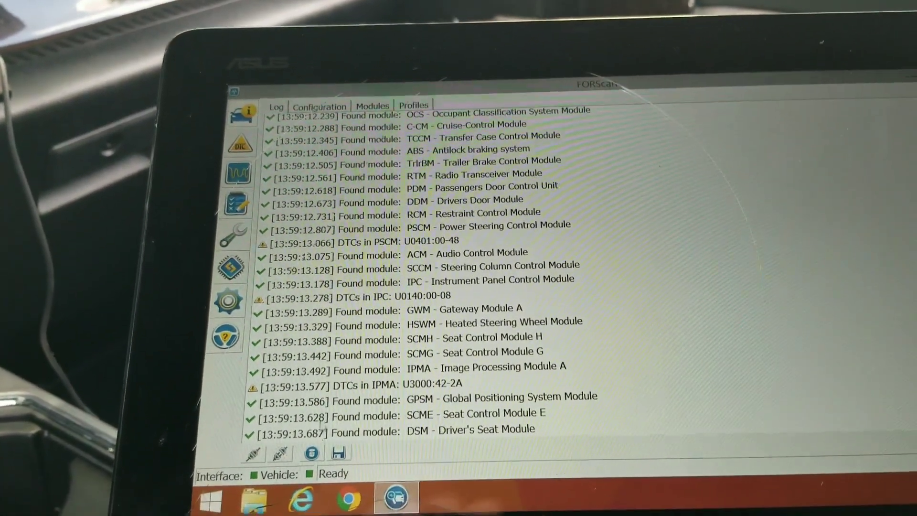
pyautogui.moveTo(282, 397)
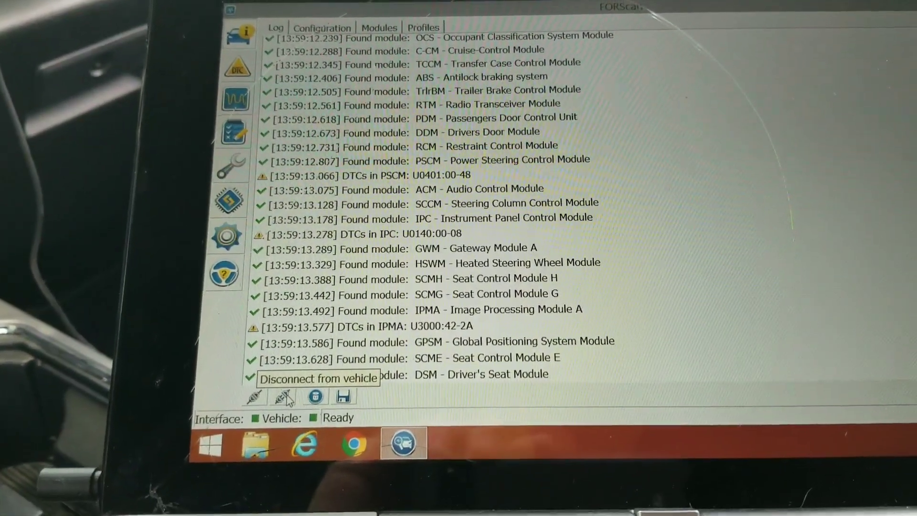
# Disconnect from the vehicle so the status reads Not connected.
pyautogui.click(283, 397)
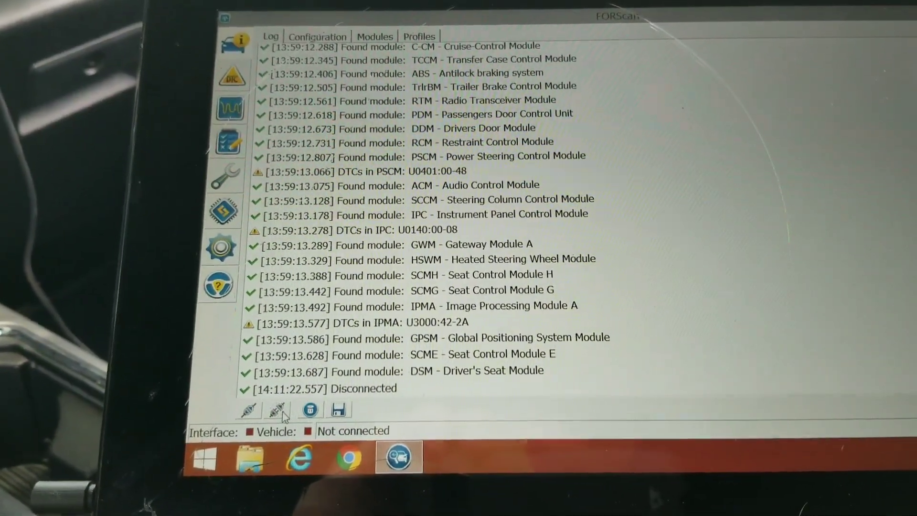